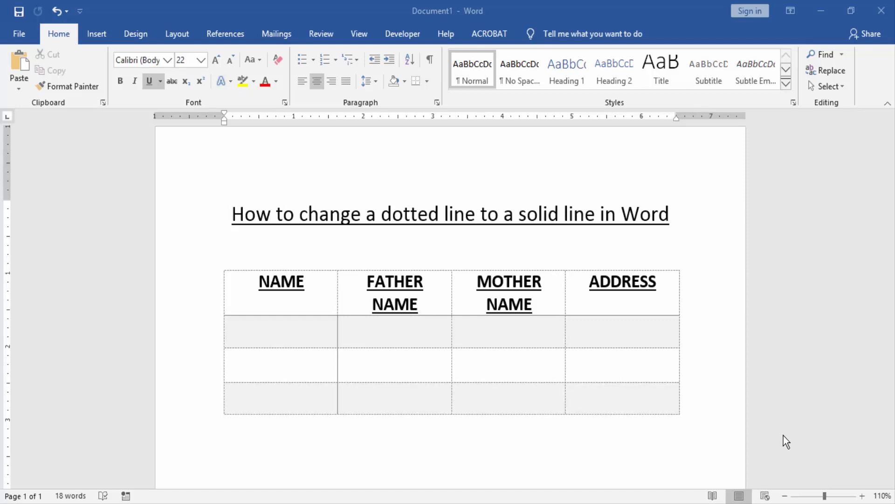
mouse_move(636, 403)
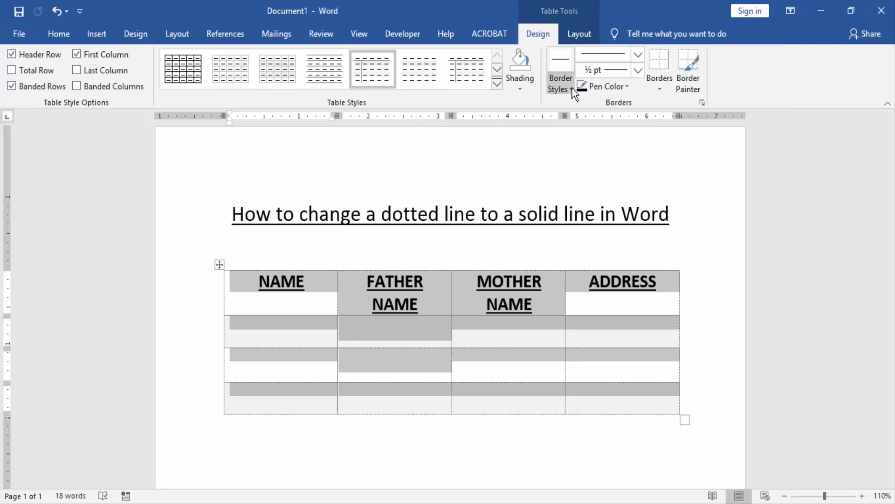
- Choose the solid black line from the Border Styles gallery
click(560, 84)
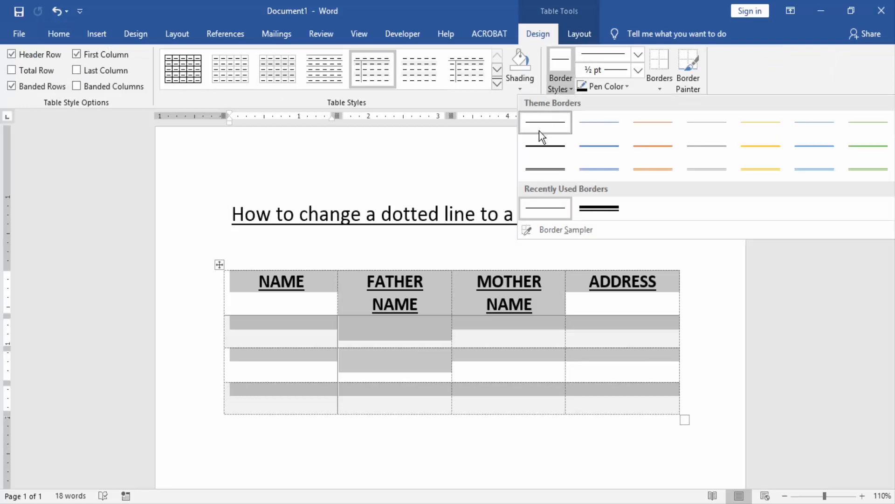
click(545, 122)
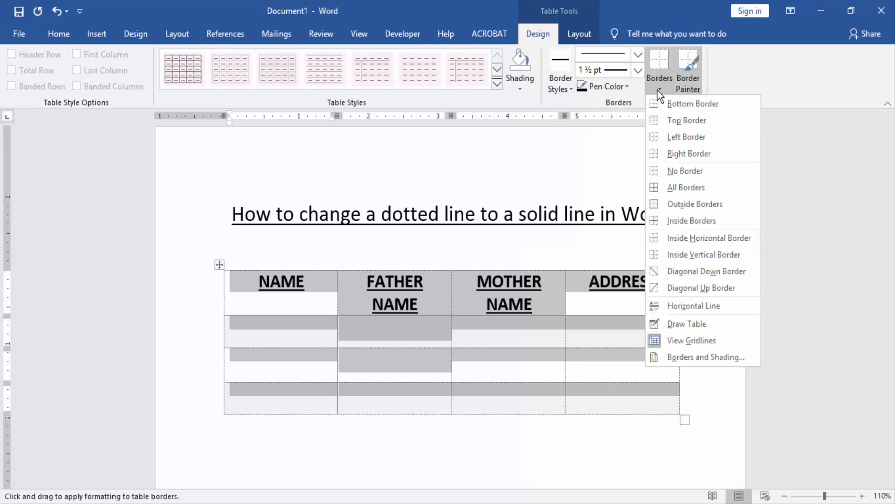
- Apply All Borders to the table, then deselect it to show solid black cell borders
click(687, 188)
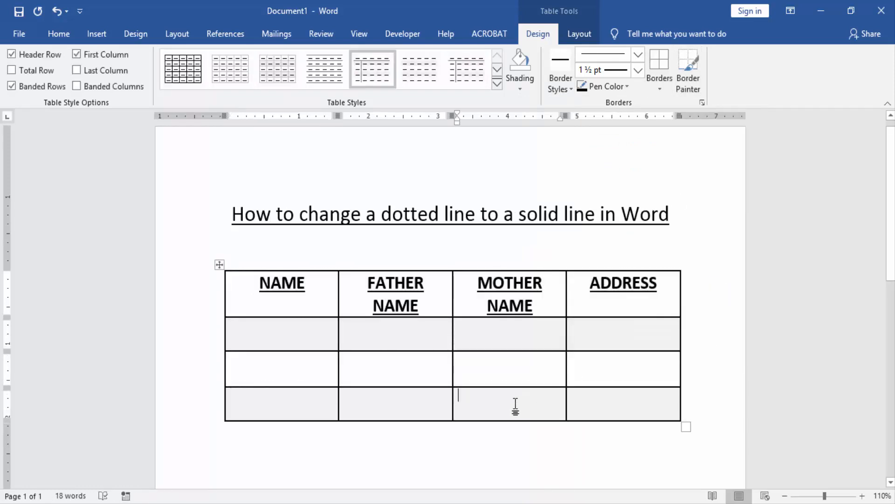
mouse_move(520, 405)
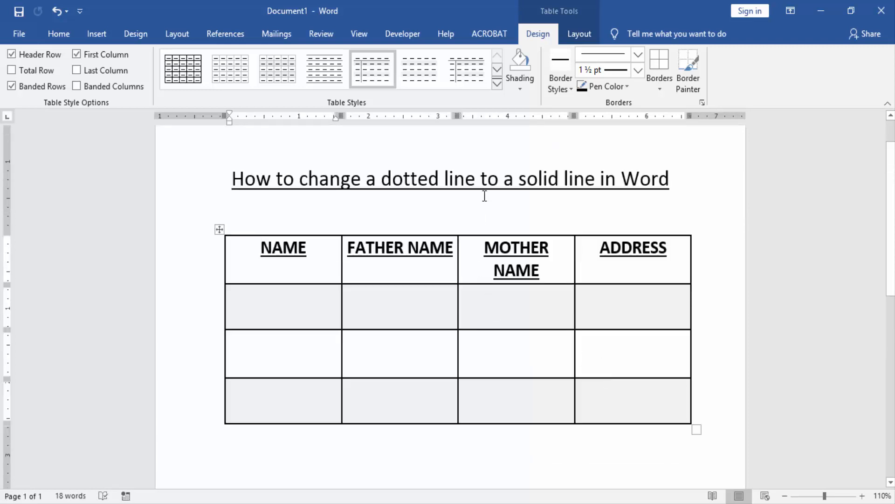
click(58, 33)
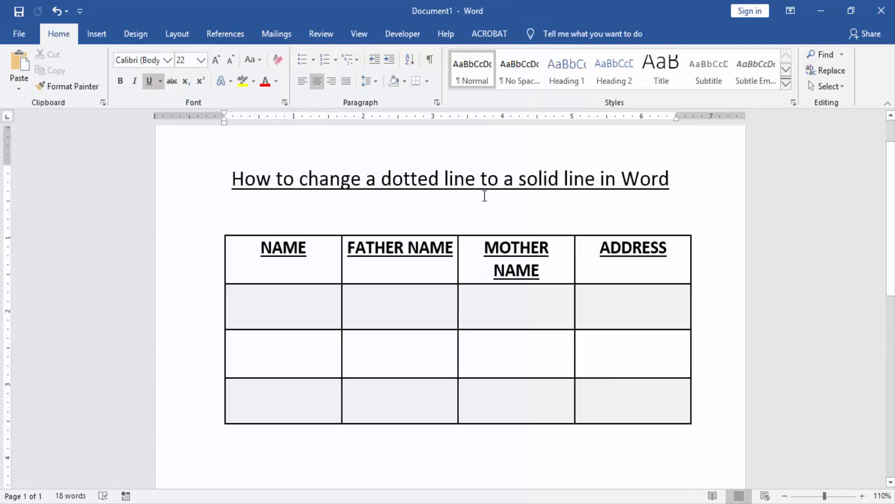
click(481, 179)
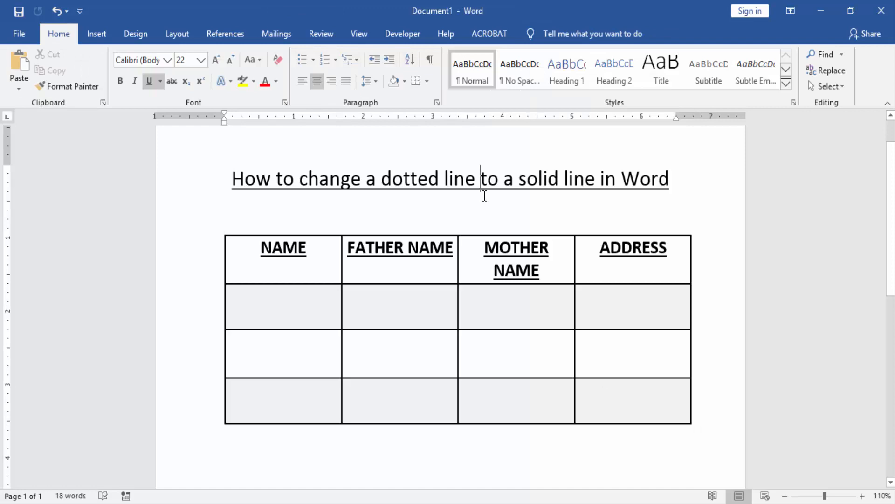